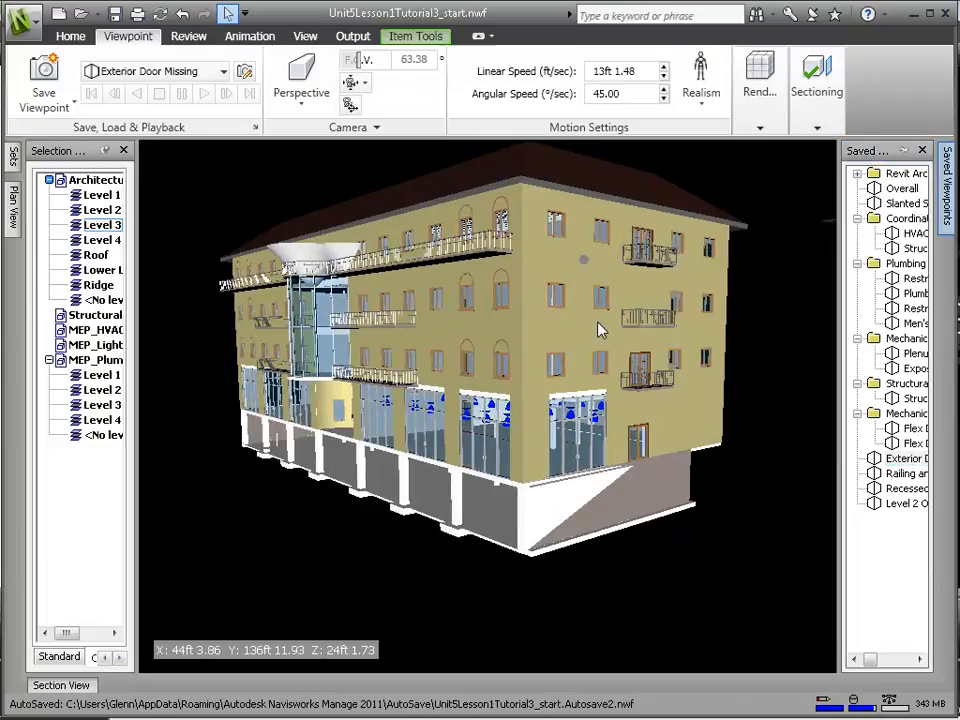
Recall the railing-and-stringers, can lights and other issue viewpoints, ending on Level 2 Office Door Missing.
left_click(863, 458)
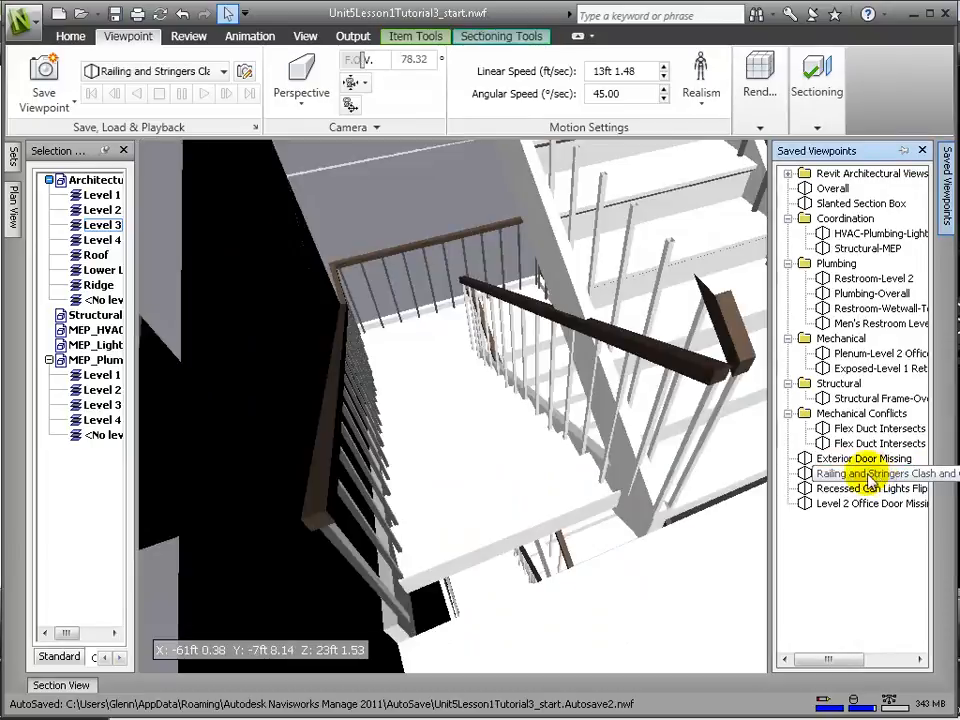
left_click(865, 473)
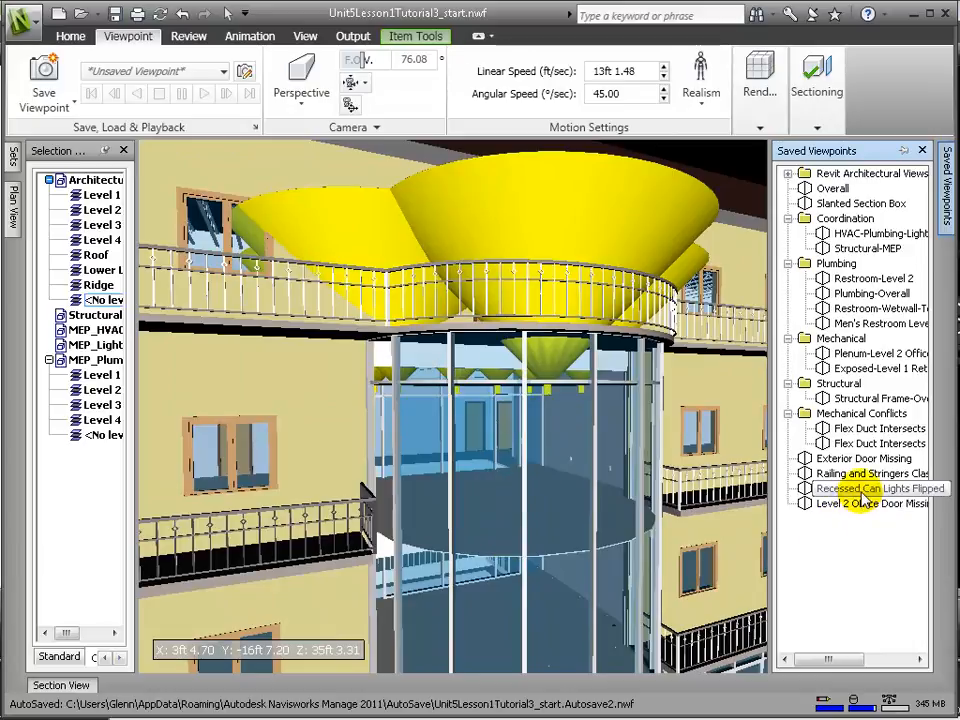
left_click(880, 488)
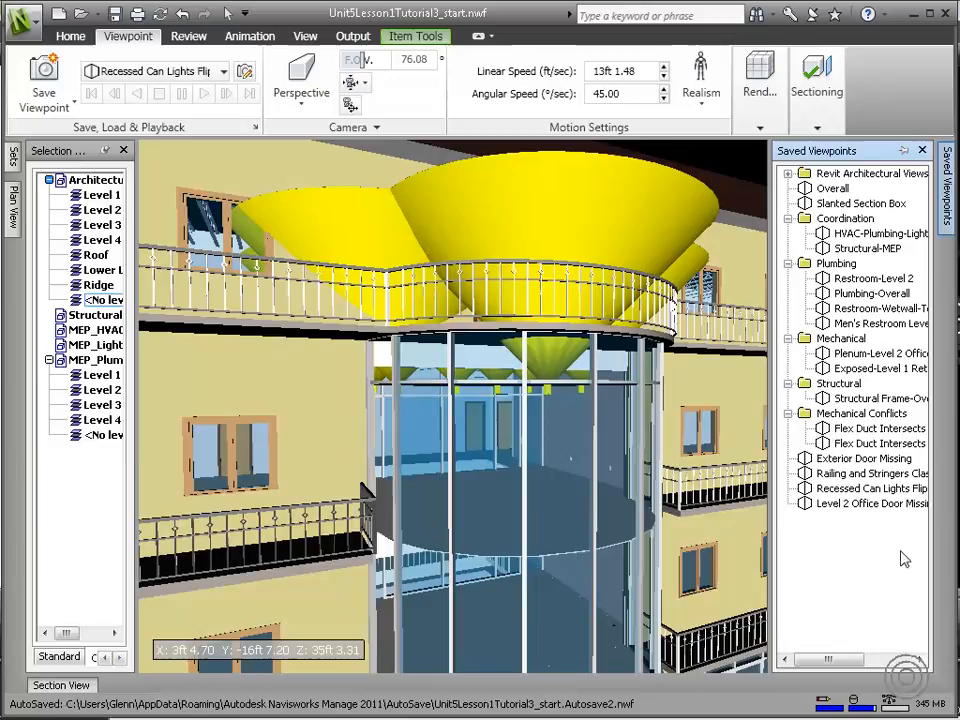
double_click(865, 503)
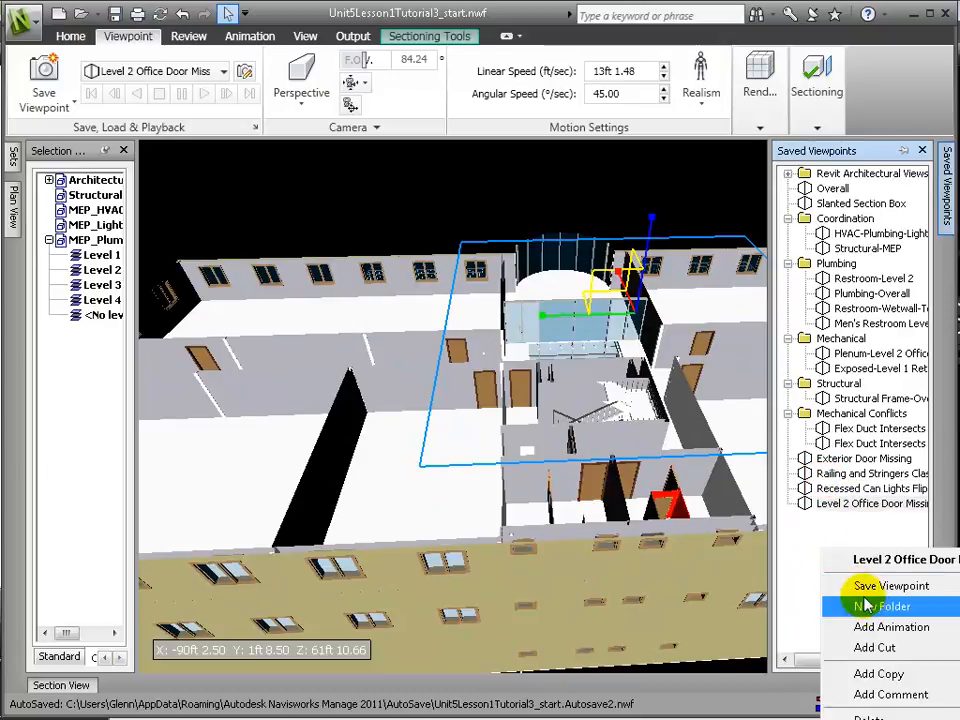
Create an Issues viewpoint folder and file the four issue viewpoints inside it.
left_click(881, 606)
type("Issues")
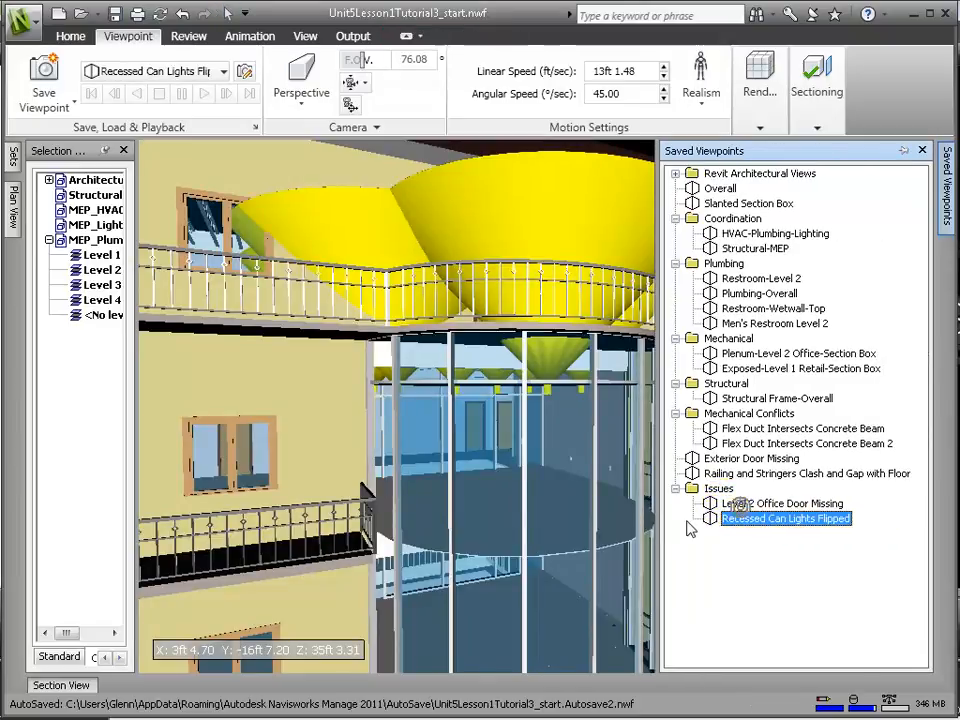
left_click(820, 518)
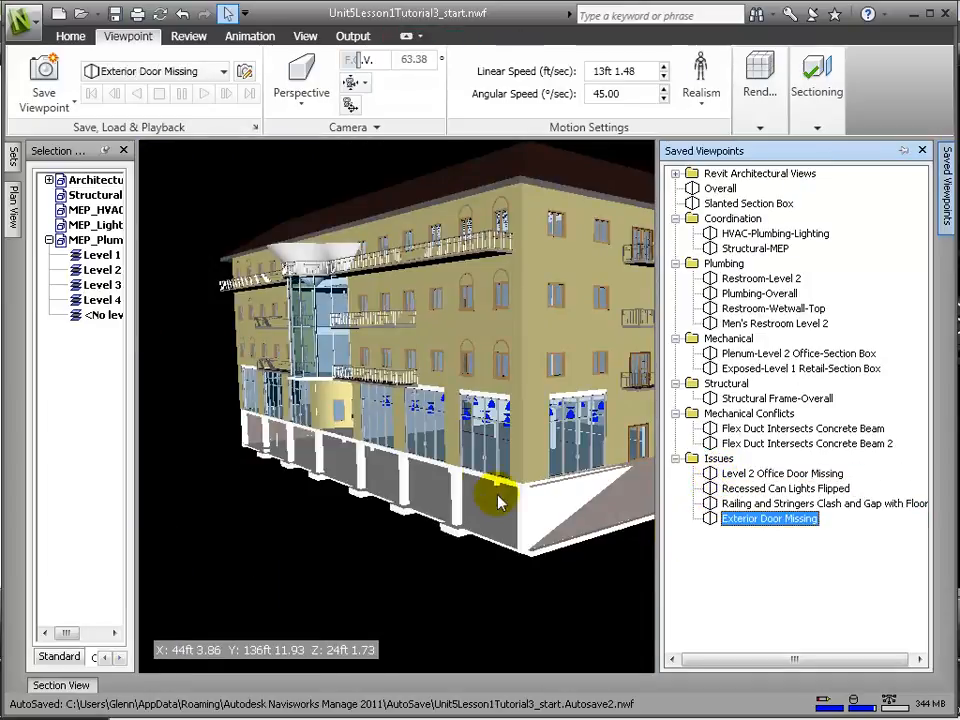
Restore Exterior Door Missing and walk through the curved entrance into the hallway.
double_click(720, 188)
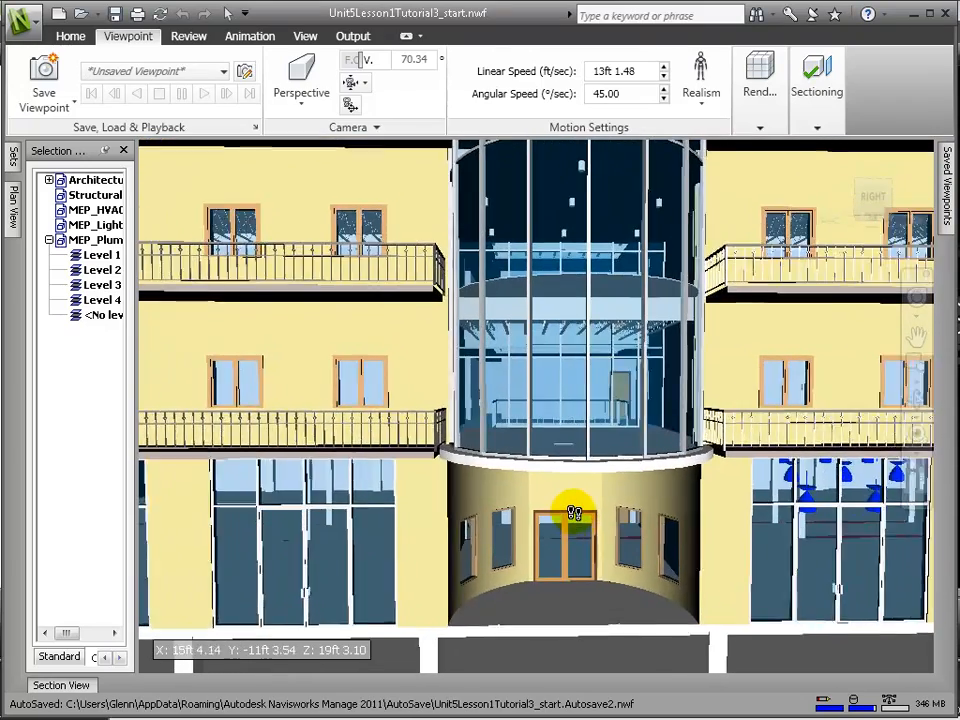
left_click_drag(575, 510, 562, 687)
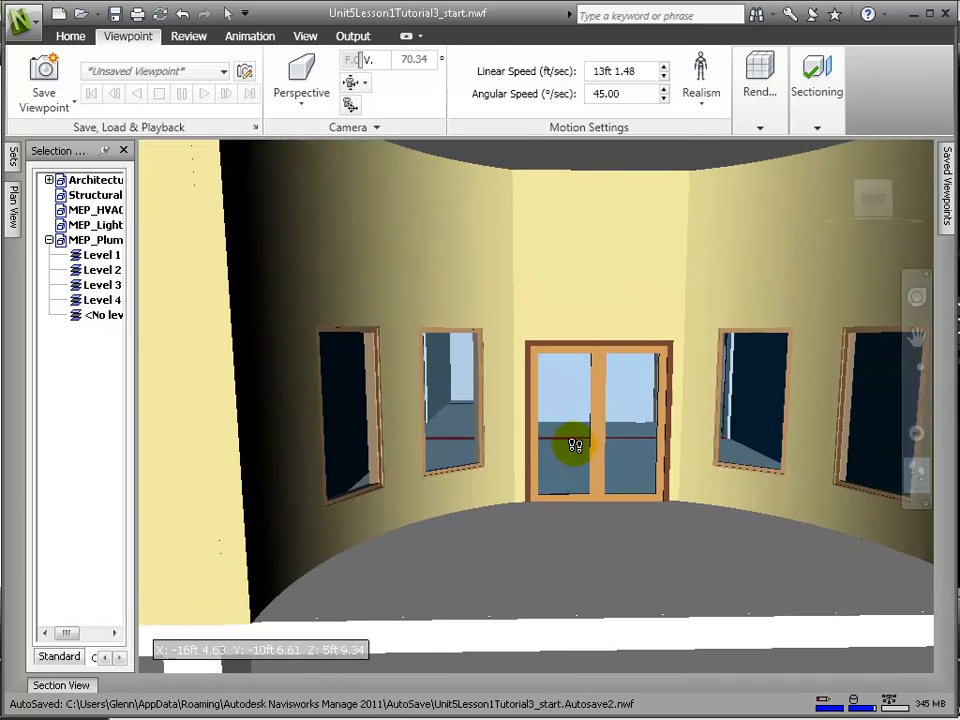
left_click_drag(575, 445, 595, 525)
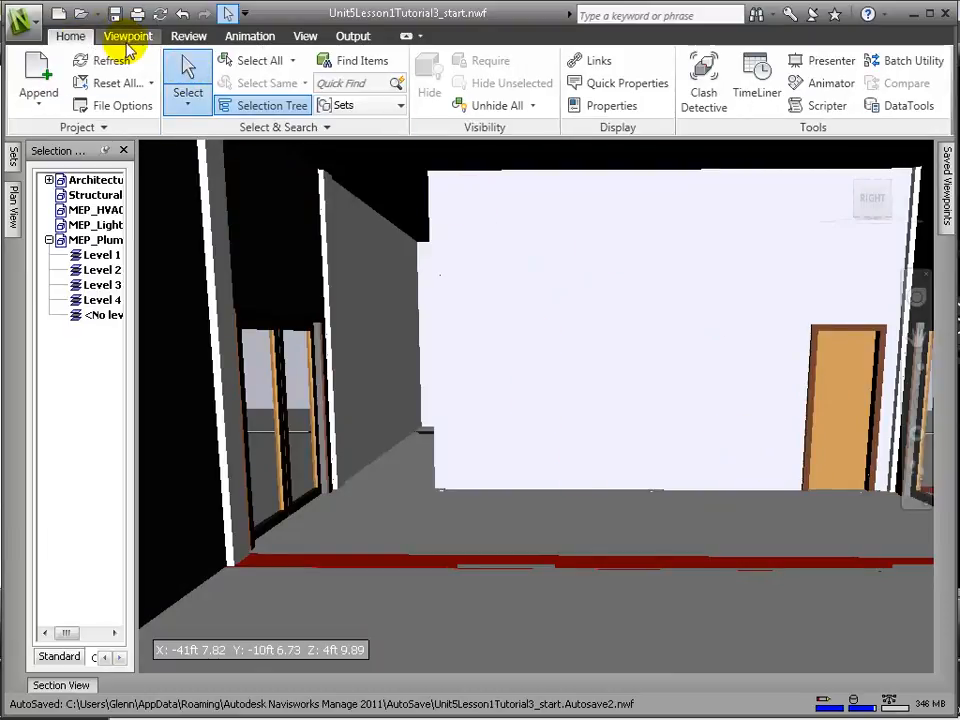
Save the interior hallway view as a new missing-elevator viewpoint in the Issues folder.
left_click(127, 36)
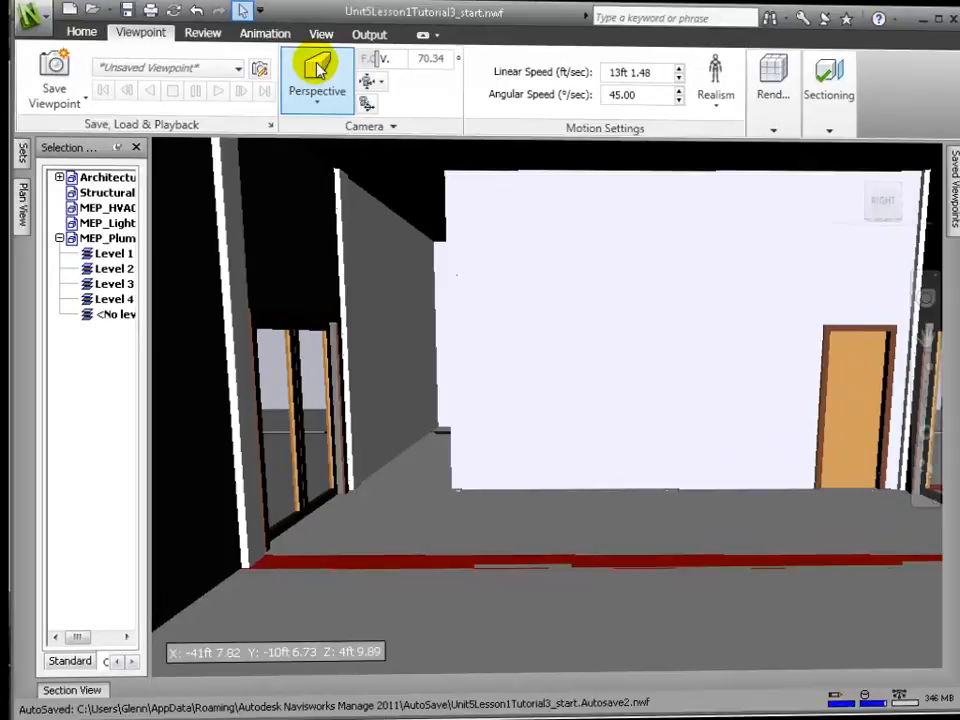
left_click(188, 36)
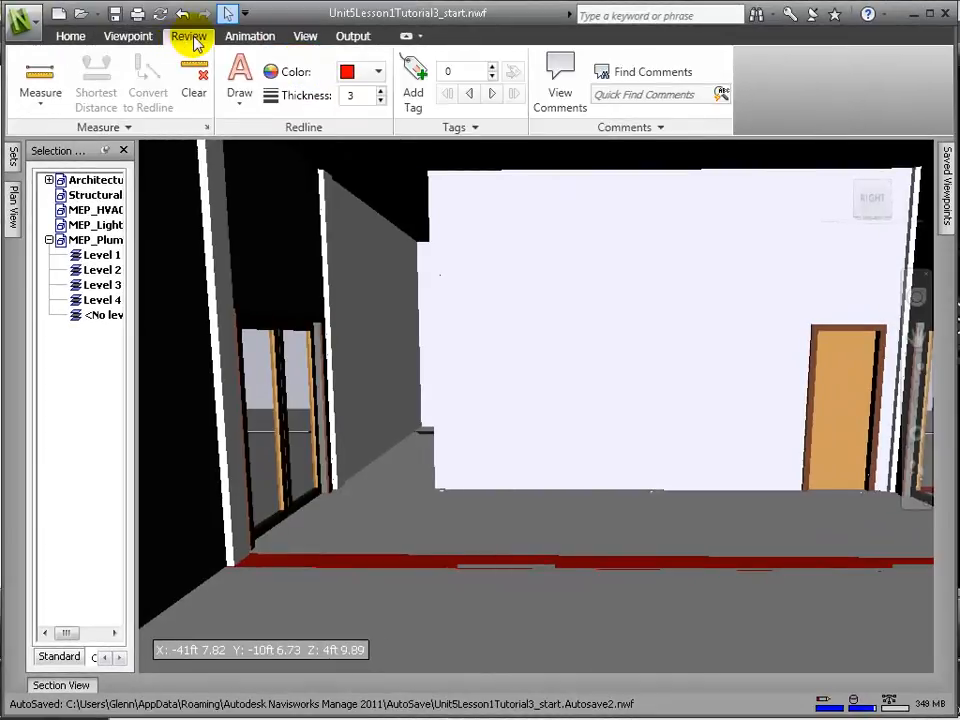
left_click(239, 80)
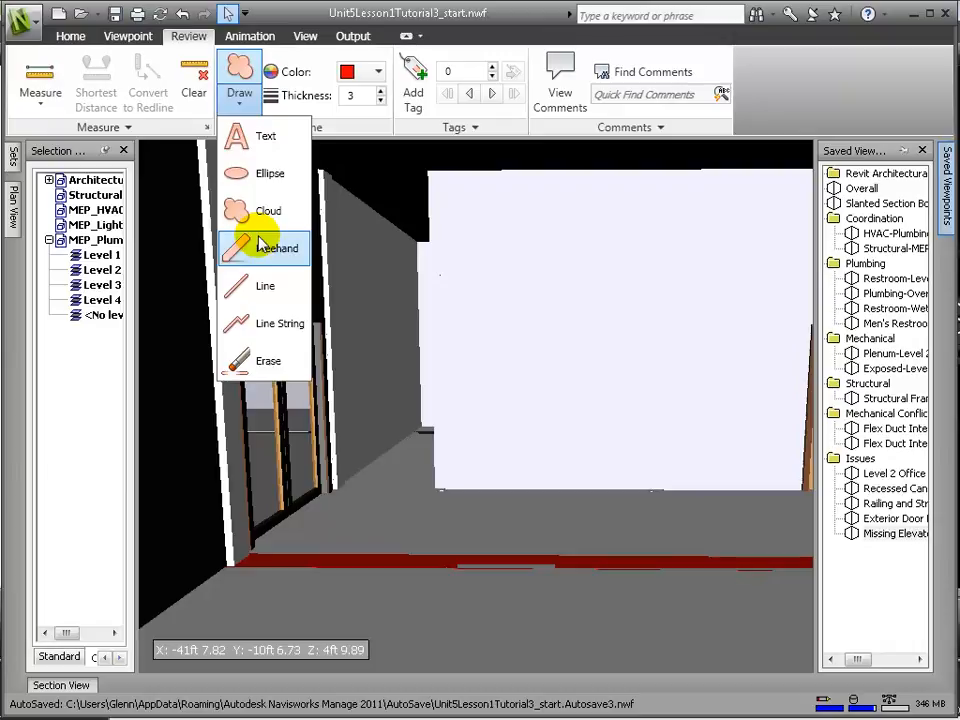
mouse_move(265, 211)
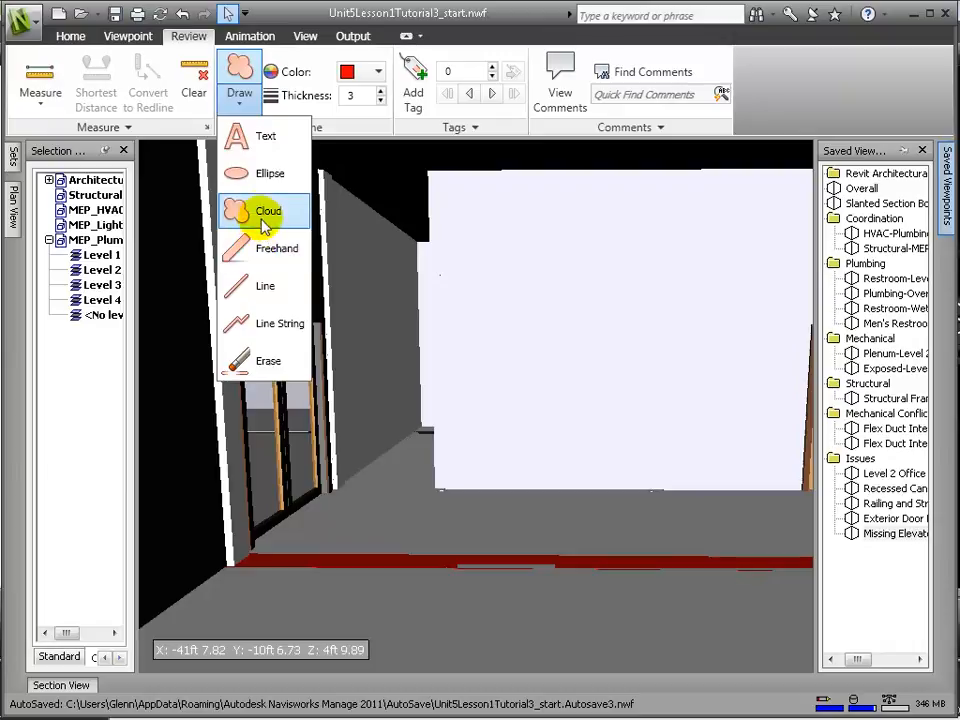
Cloud the hallway wall and add tag 1 commenting 'Also Check that elevator compartment model'.
left_click(267, 211)
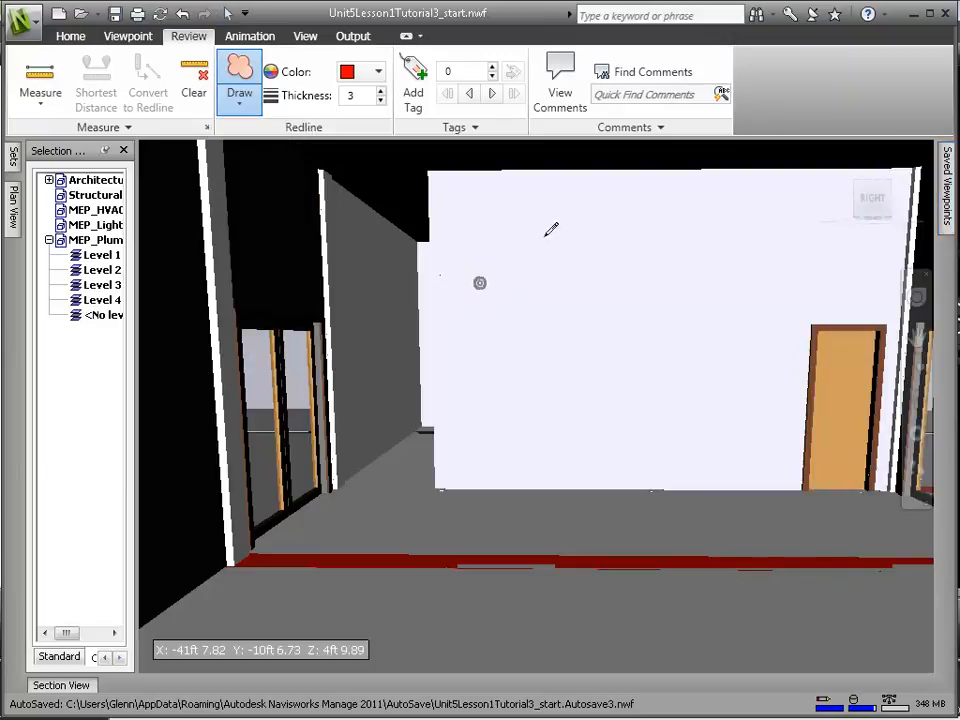
left_click_drag(480, 285, 550, 225)
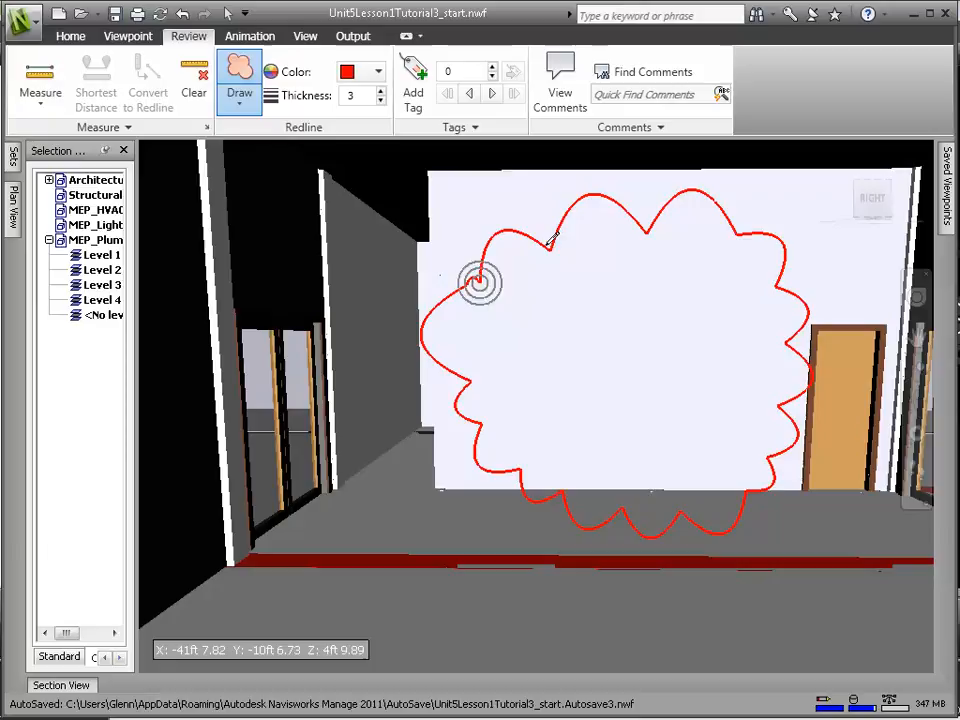
left_click(413, 85)
type("Missing Elevator Doors")
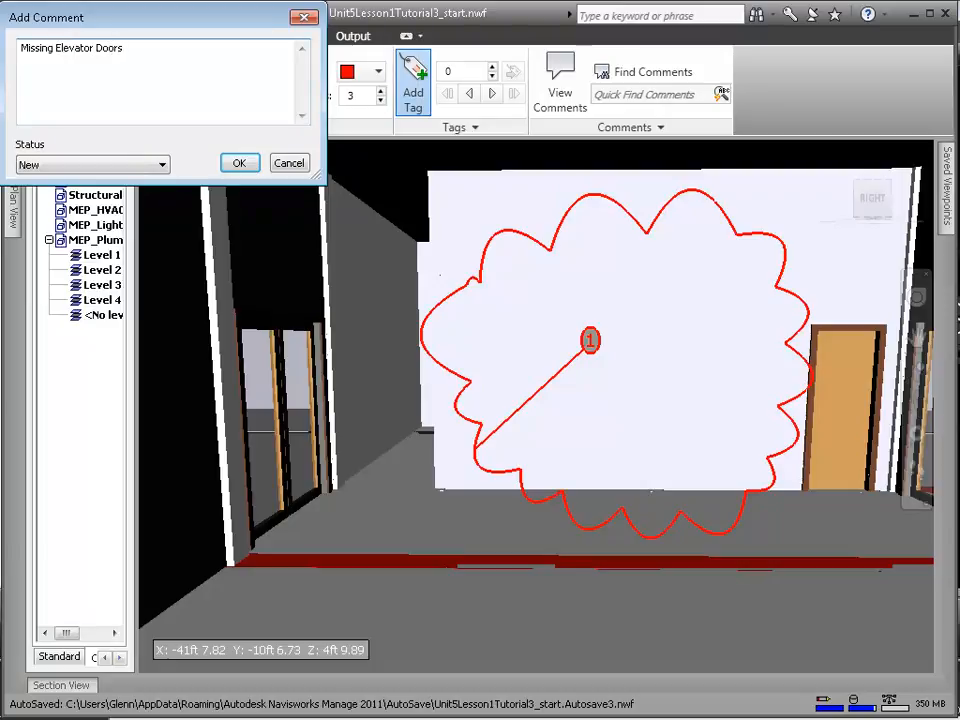
type("Also Check that elevator compartment model")
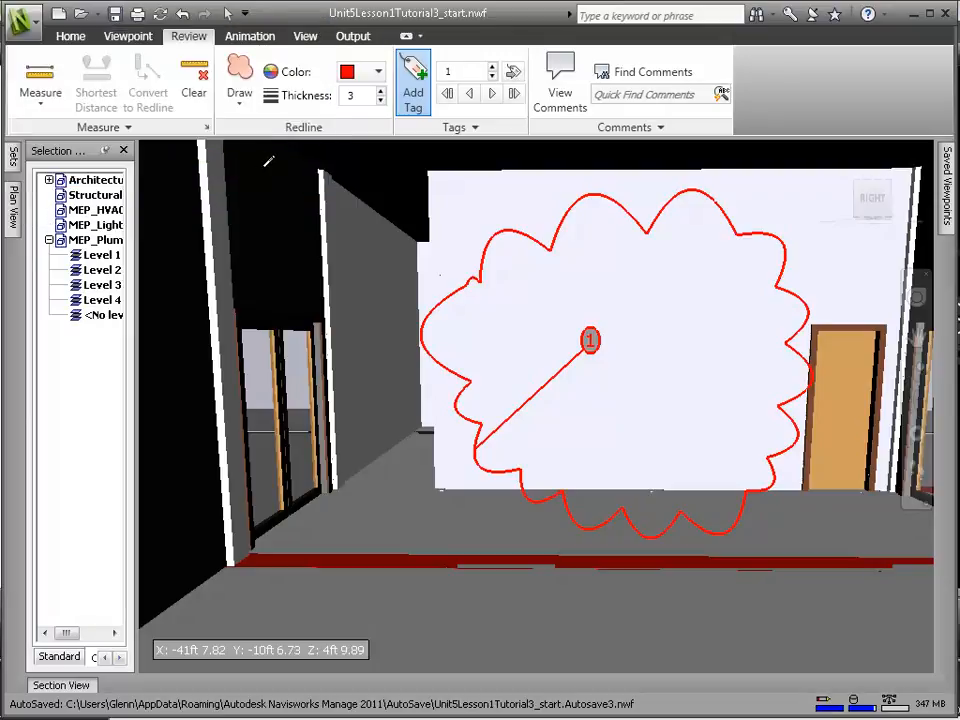
left_click(559, 83)
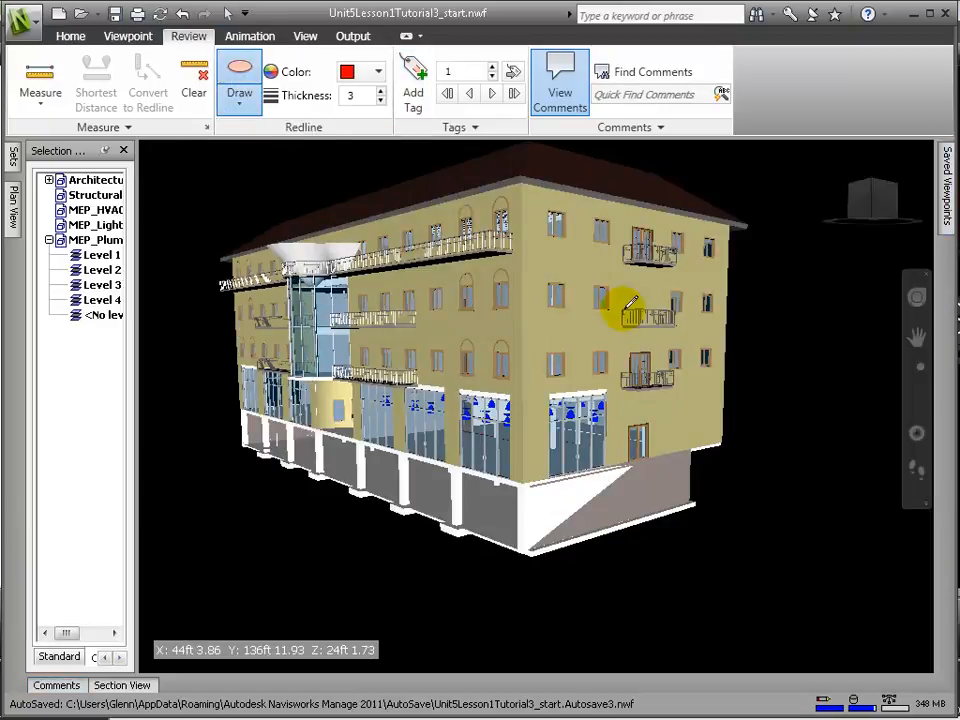
Add tags 2 'Add exterior double glass' and 3 'Flip the recessed can light fixtures.'.
left_click_drag(625, 305, 665, 280)
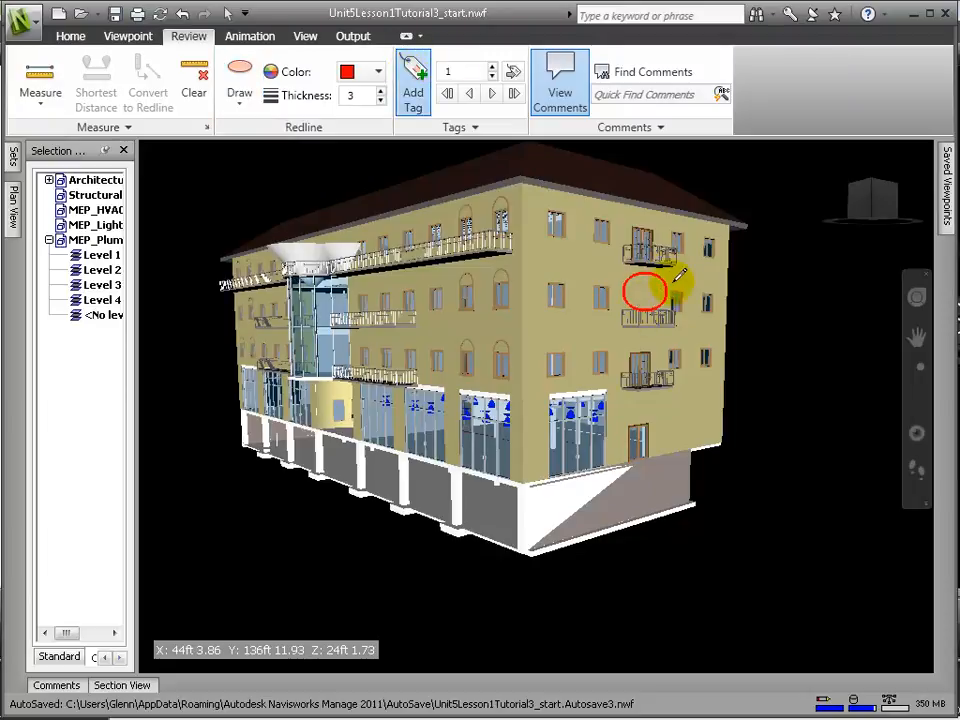
left_click(413, 85)
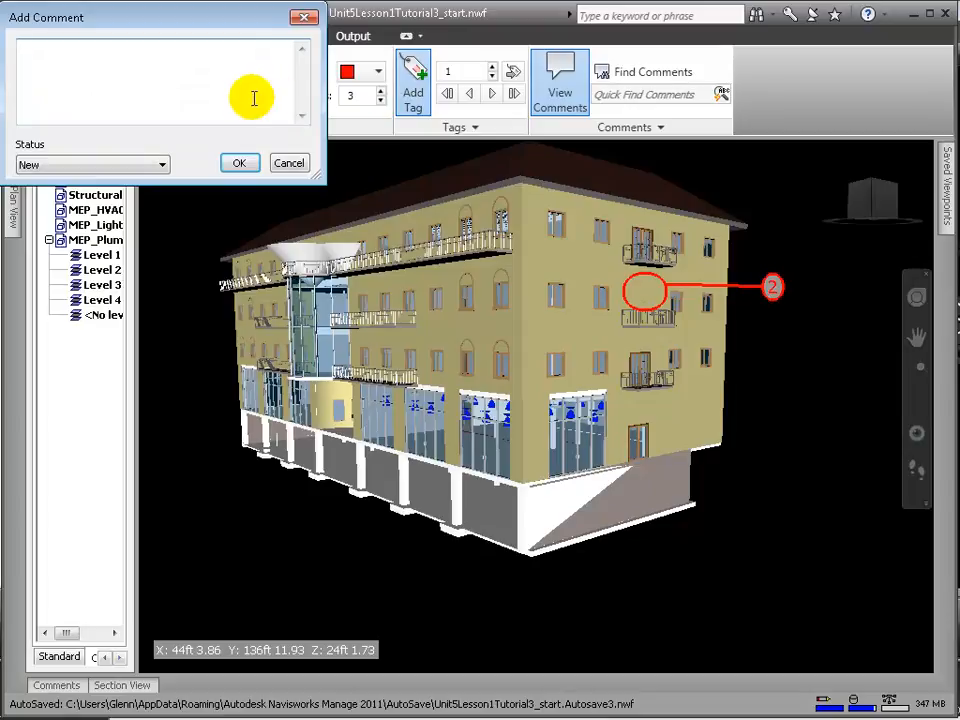
type("Add exterior double glass door.")
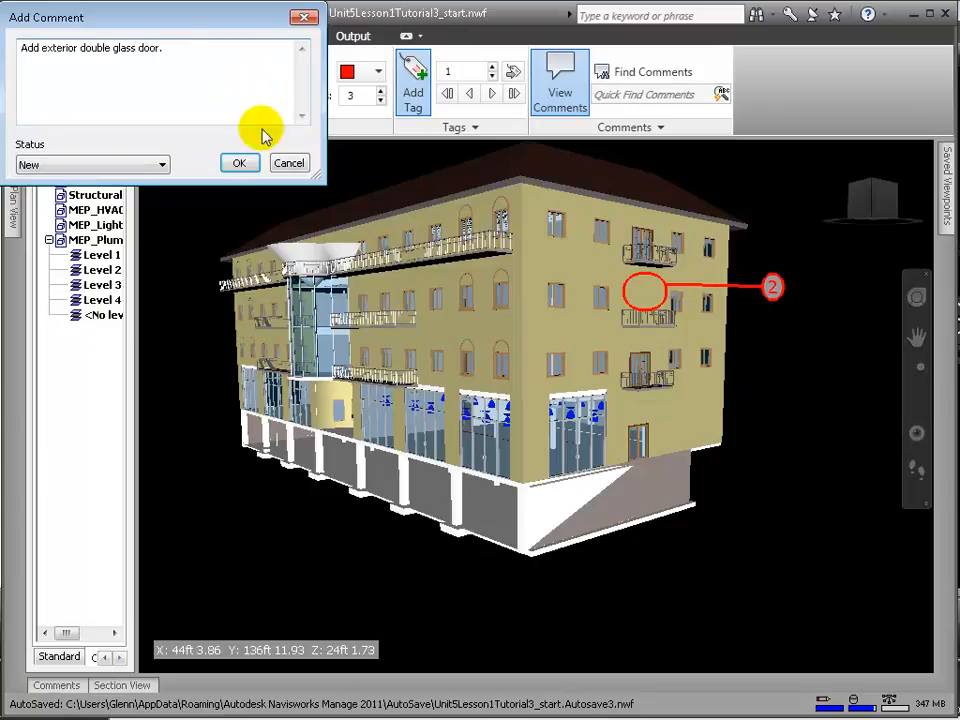
left_click(239, 163)
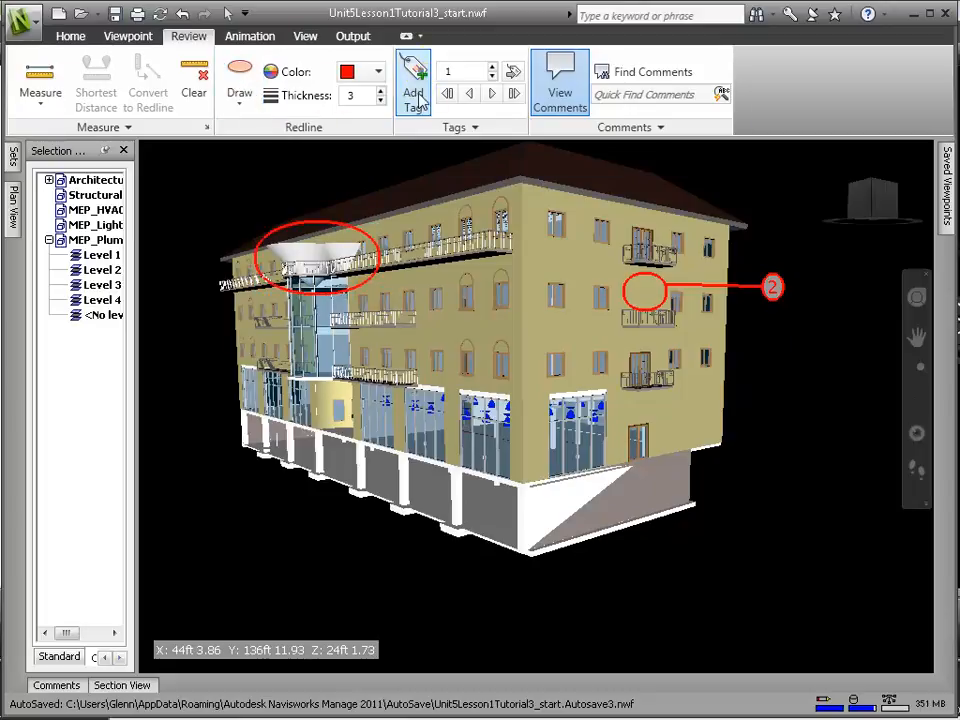
left_click(413, 82)
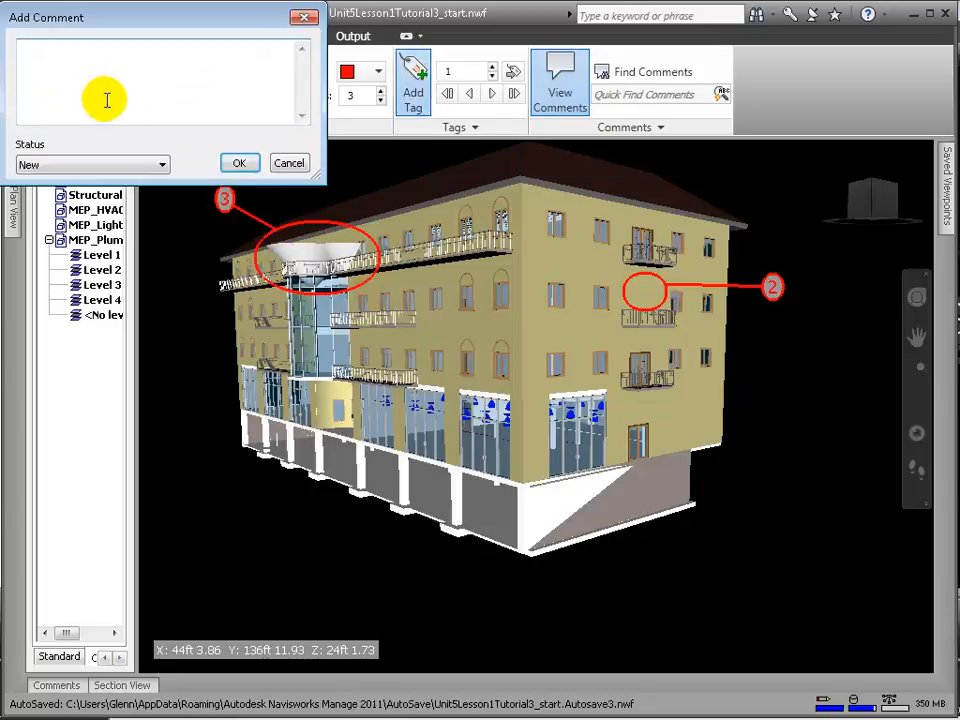
type("Flip the recessed can light fixtures.")
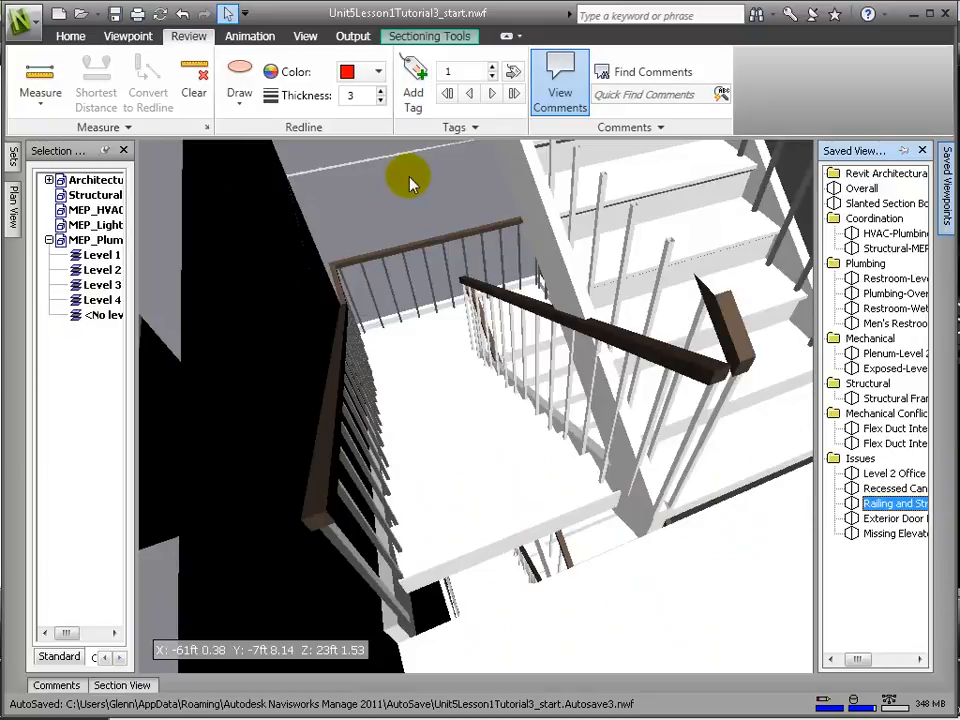
Cloud the railing-stringer clash and add tag 4 about narrowing the stair or moving the railing.
left_click(239, 75)
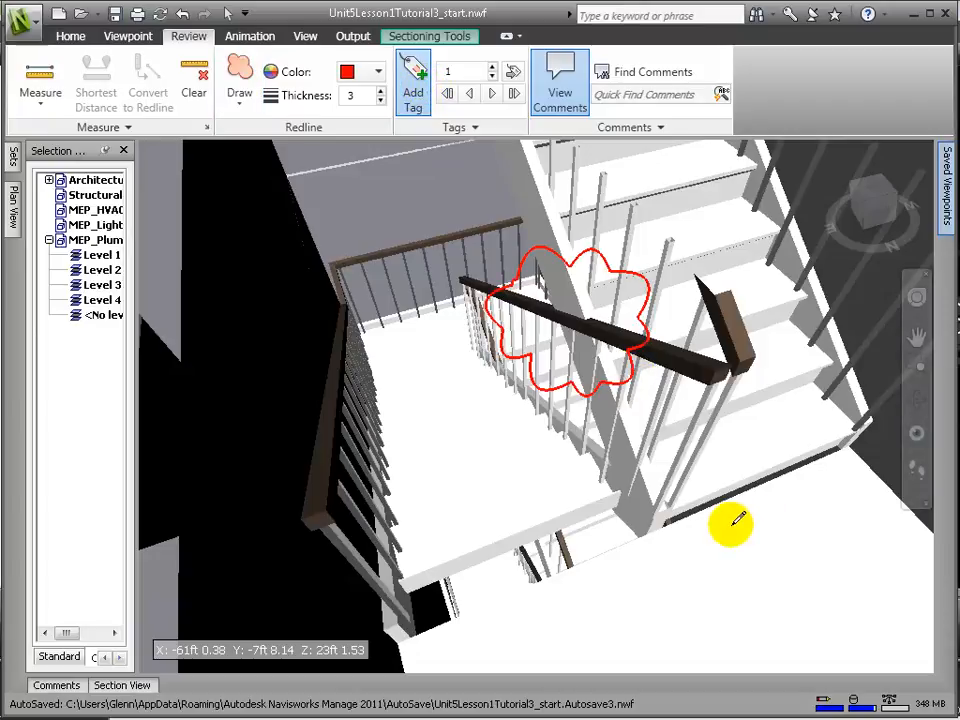
left_click(730, 525)
type("Stringers and railing intersecting. Narrow the stair width or bring in the railing.")
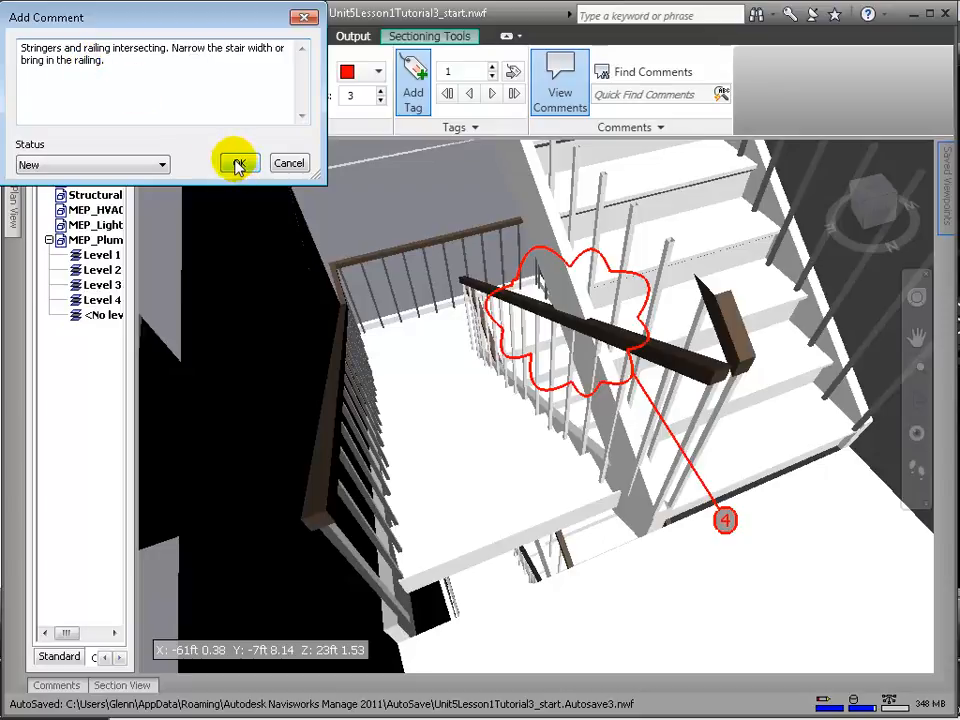
left_click(237, 163)
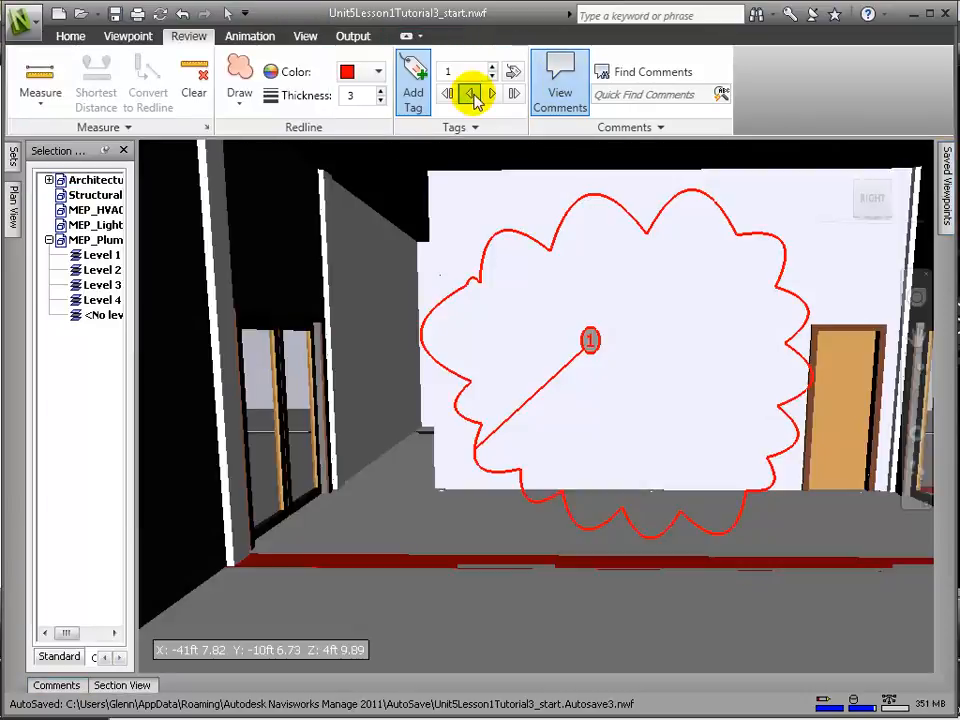
Step back to tags 2 and 3, view their comments, then advance to tag 4.
left_click(491, 93)
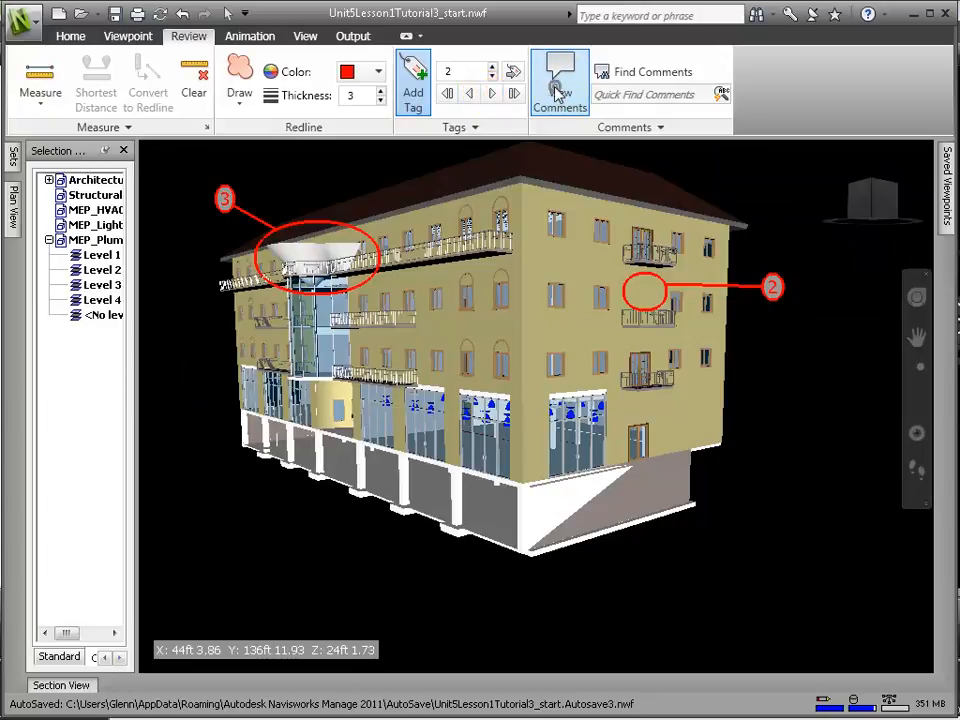
left_click(559, 80)
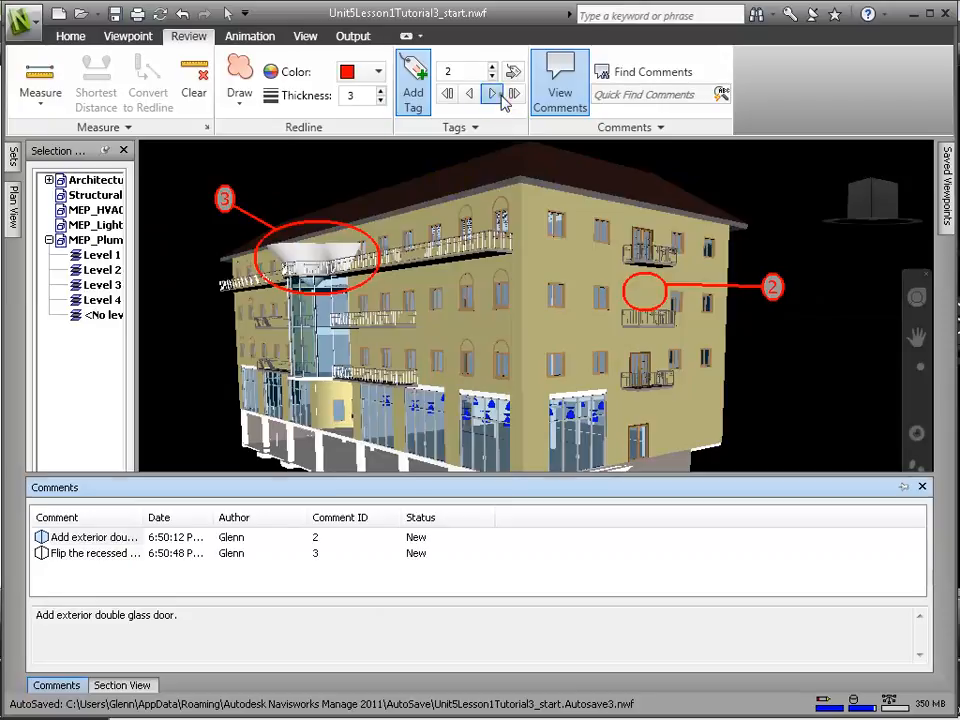
left_click(492, 93)
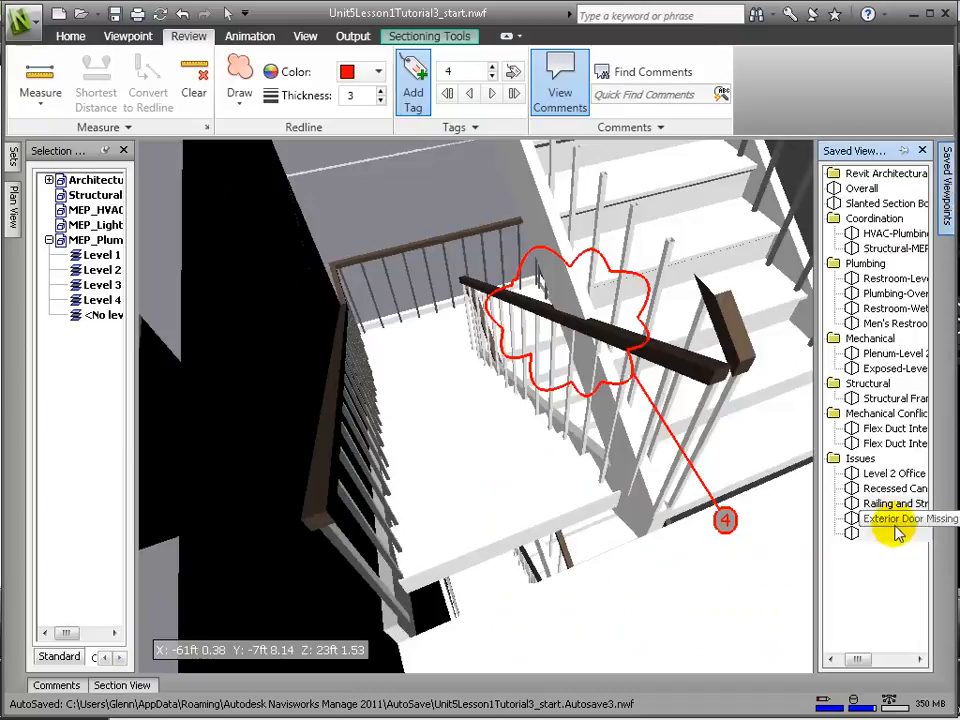
Ellipse the Level 2 office wall and add tag 5 'Add interior door as in other level'.
left_click(890, 473)
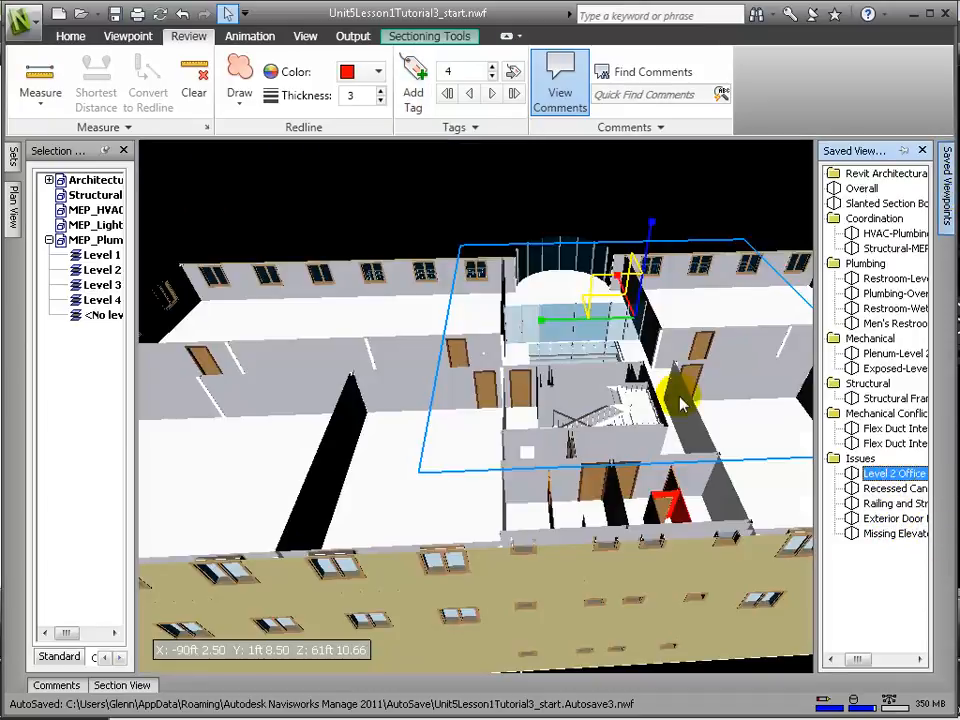
left_click(239, 80)
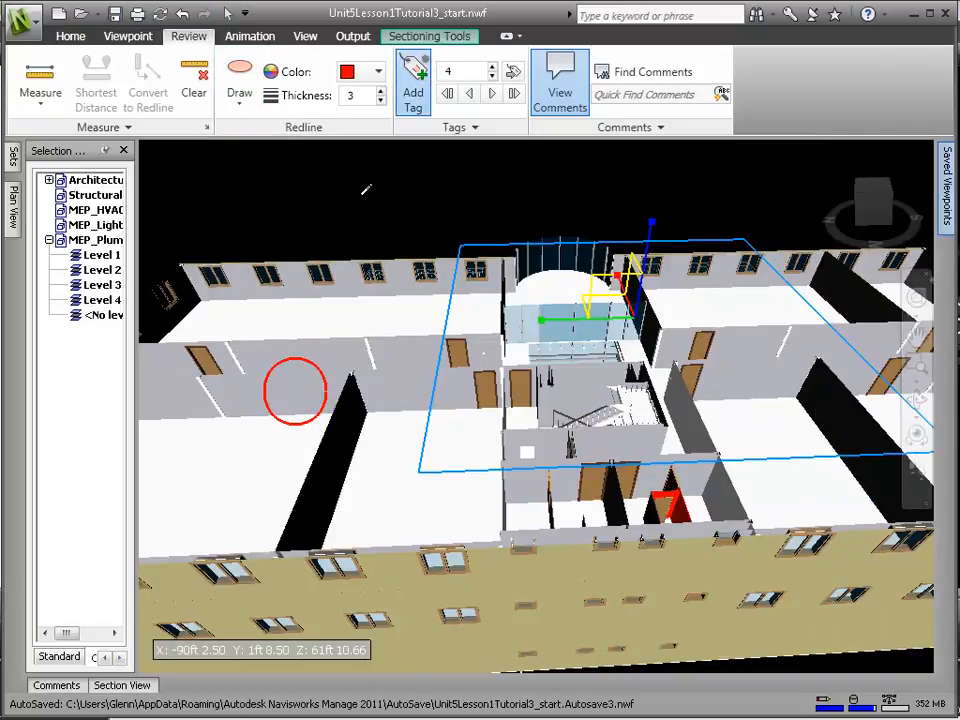
left_click(413, 80)
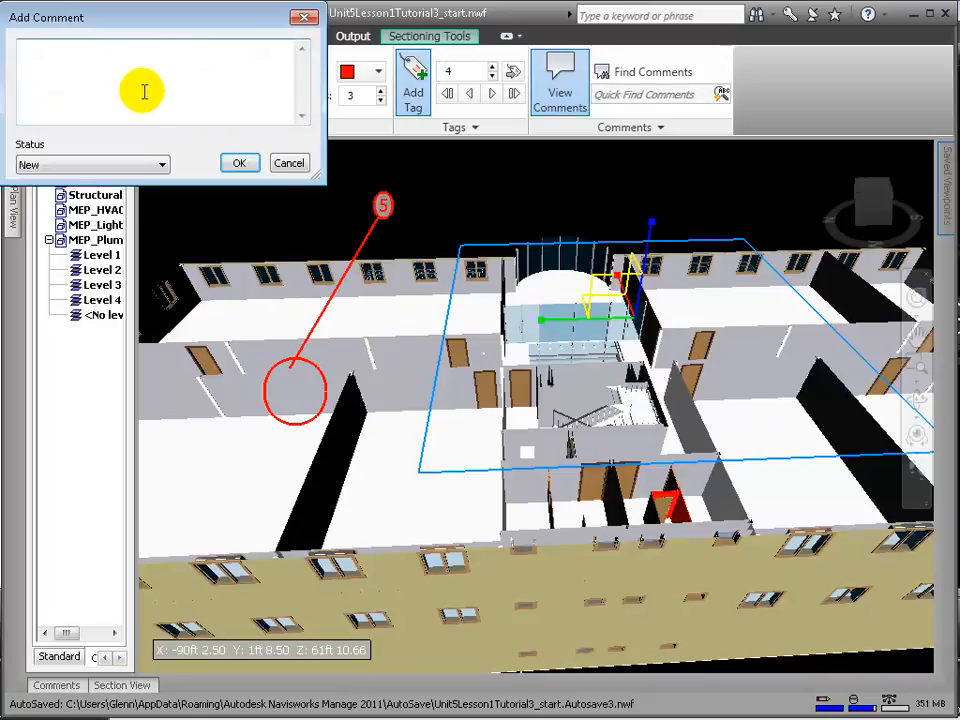
type("Add interior door as in other level")
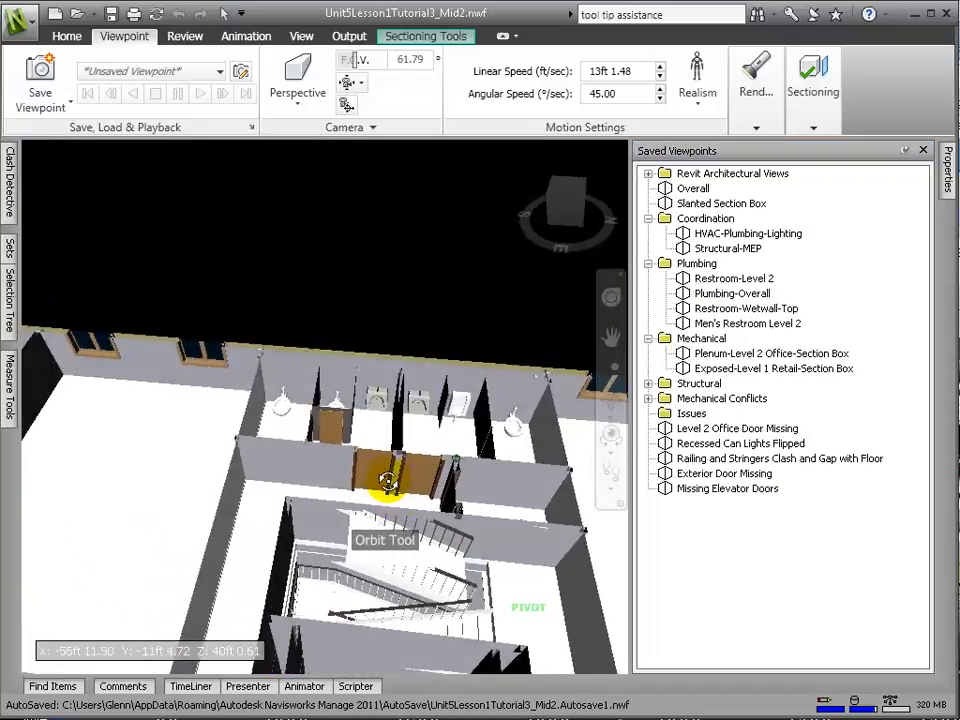
Zoom into the hallway toward the restrooms with the review markup tools shown.
left_click(33, 80)
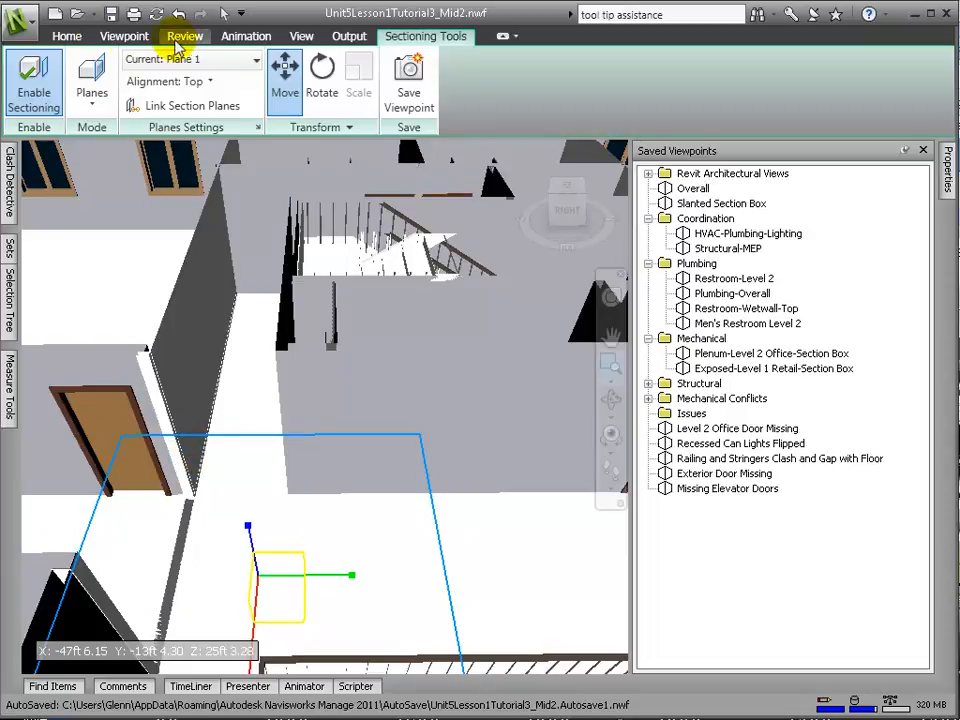
left_click(184, 36)
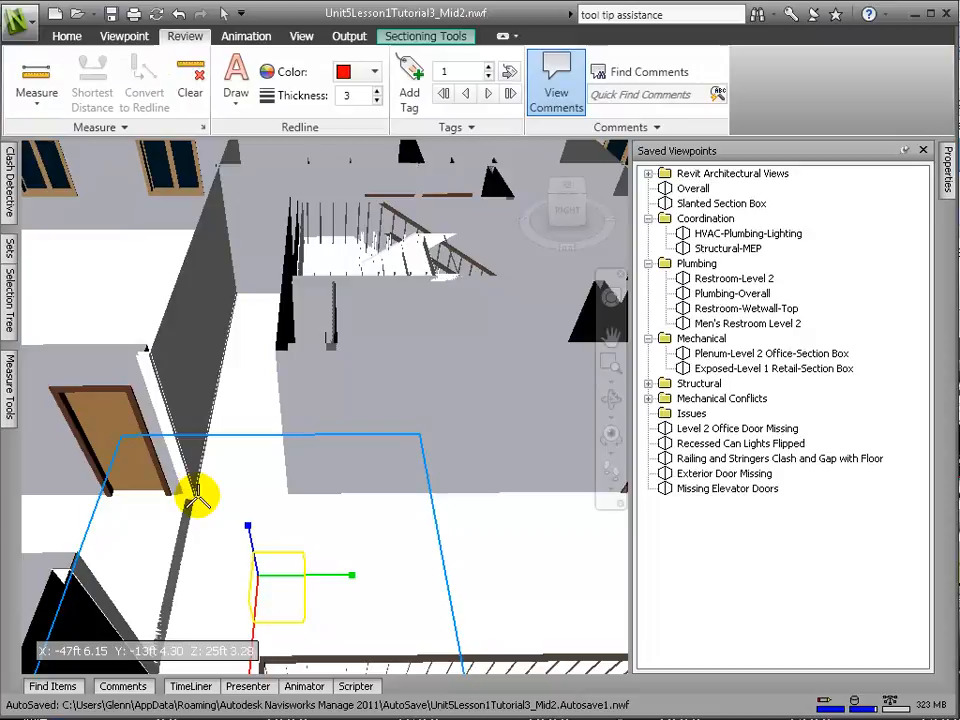
mouse_move(288, 490)
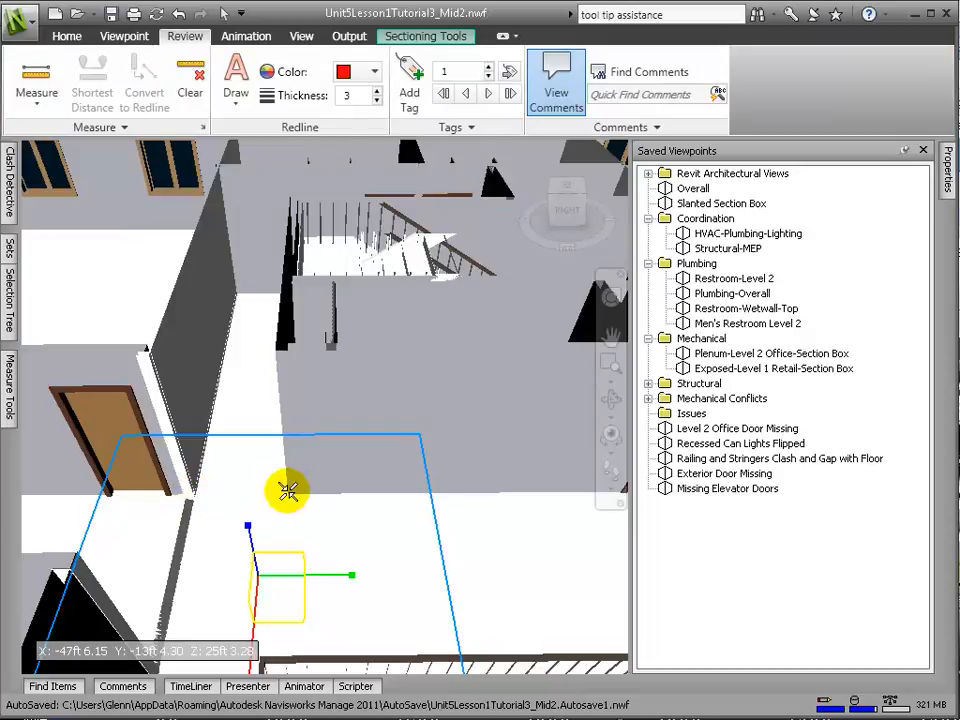
Measure the hallway width and tag it 6: 'Check clearance on hallway which doesn't meet code minimum.'.
left_click(144, 85)
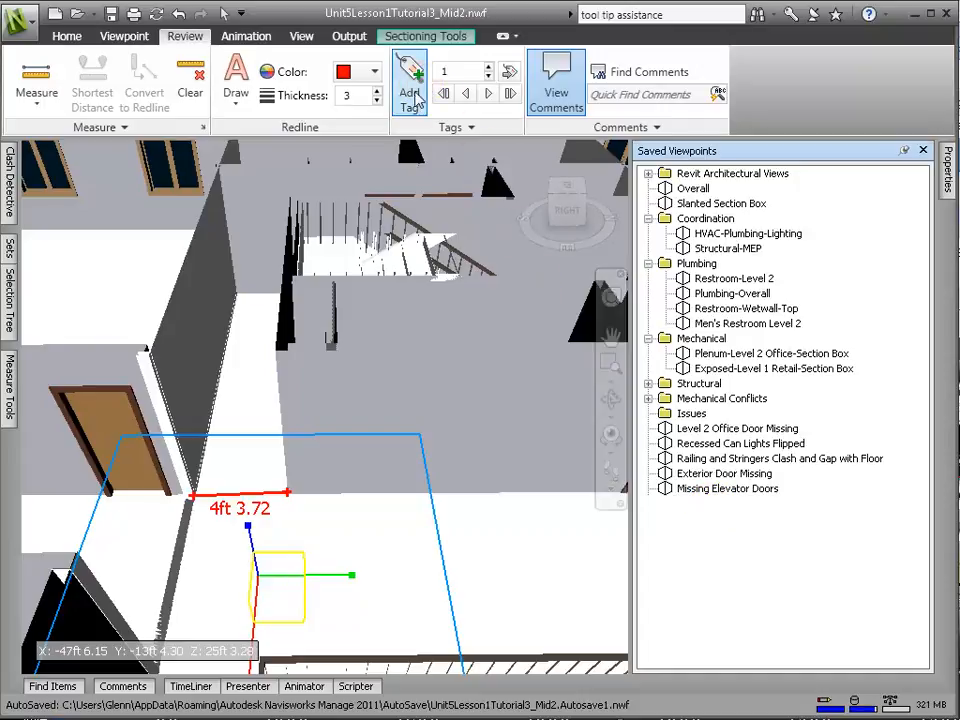
left_click(409, 80)
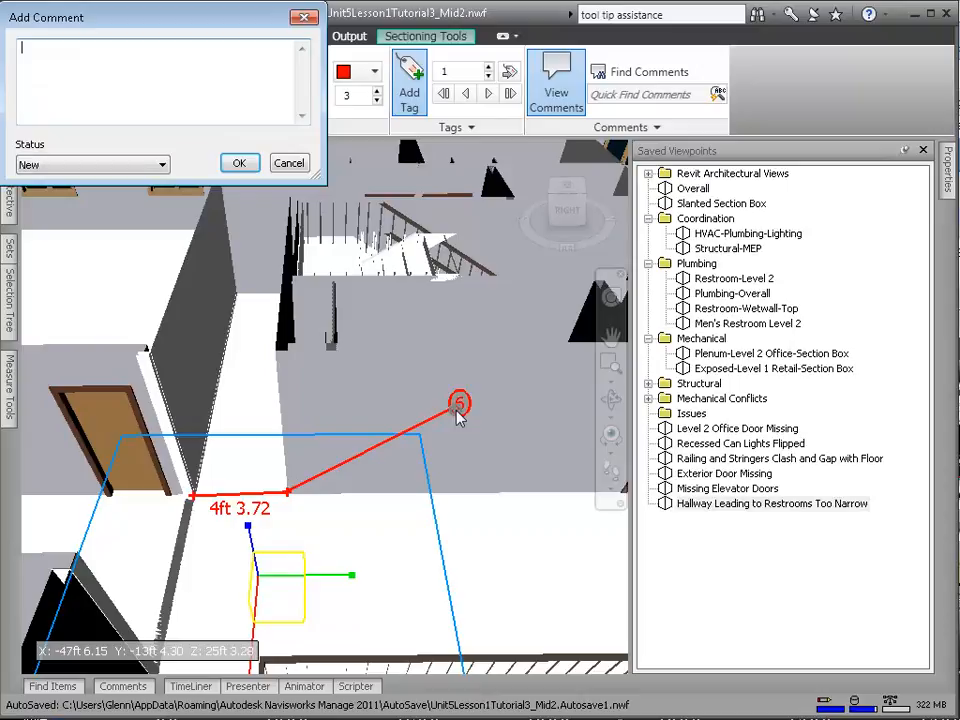
type("Check clearance on hallway which doesn't meet")
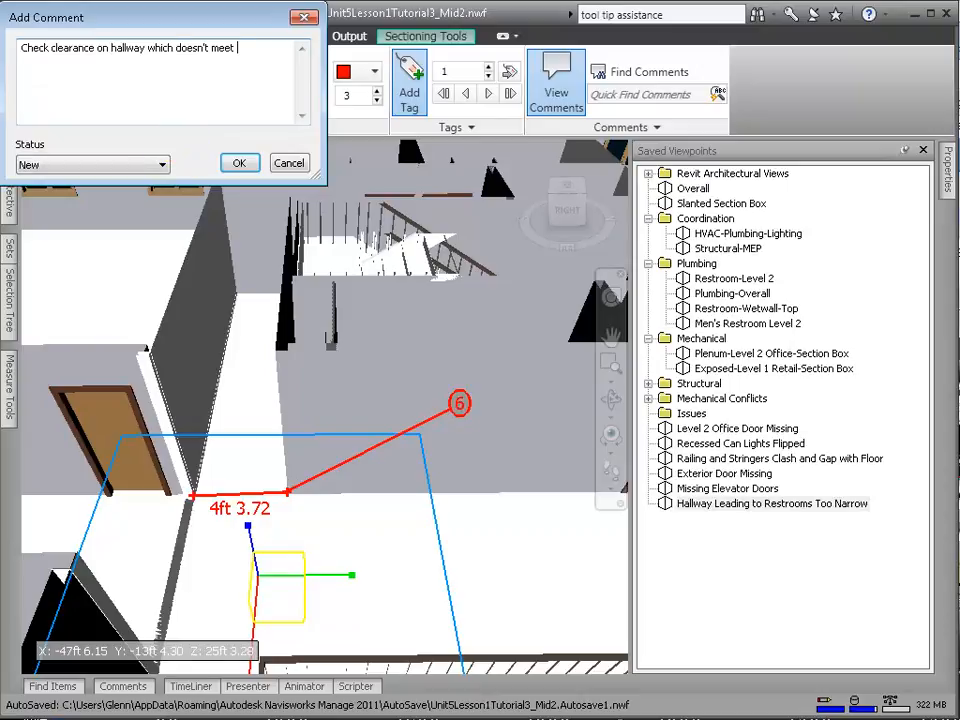
type("code minimum.")
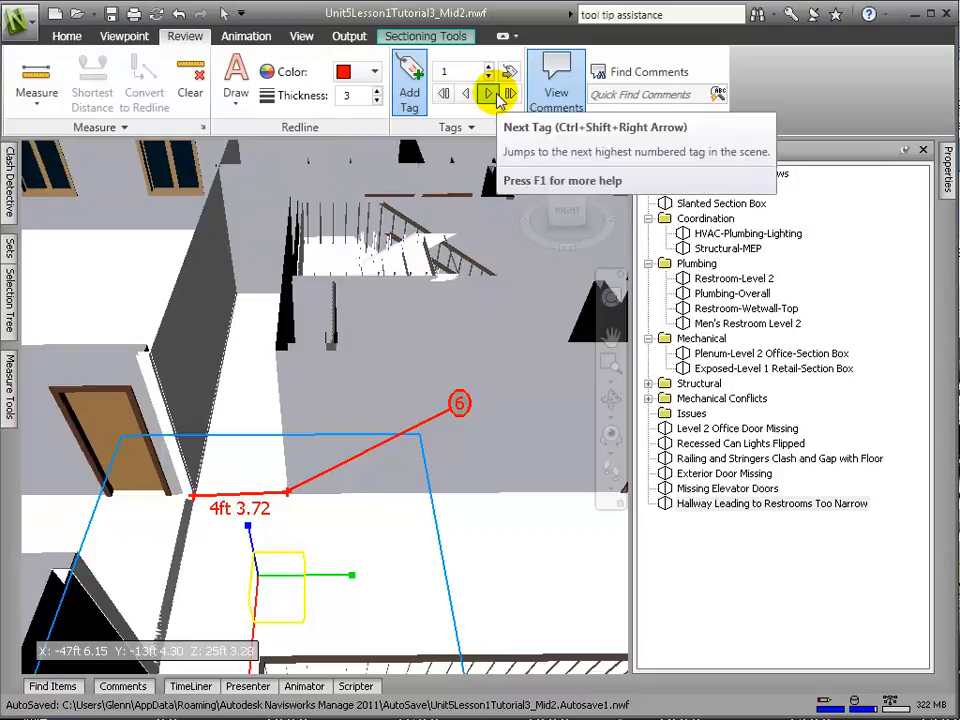
Step to the next tag and read its recessed can light comment in View Comments.
left_click(489, 93)
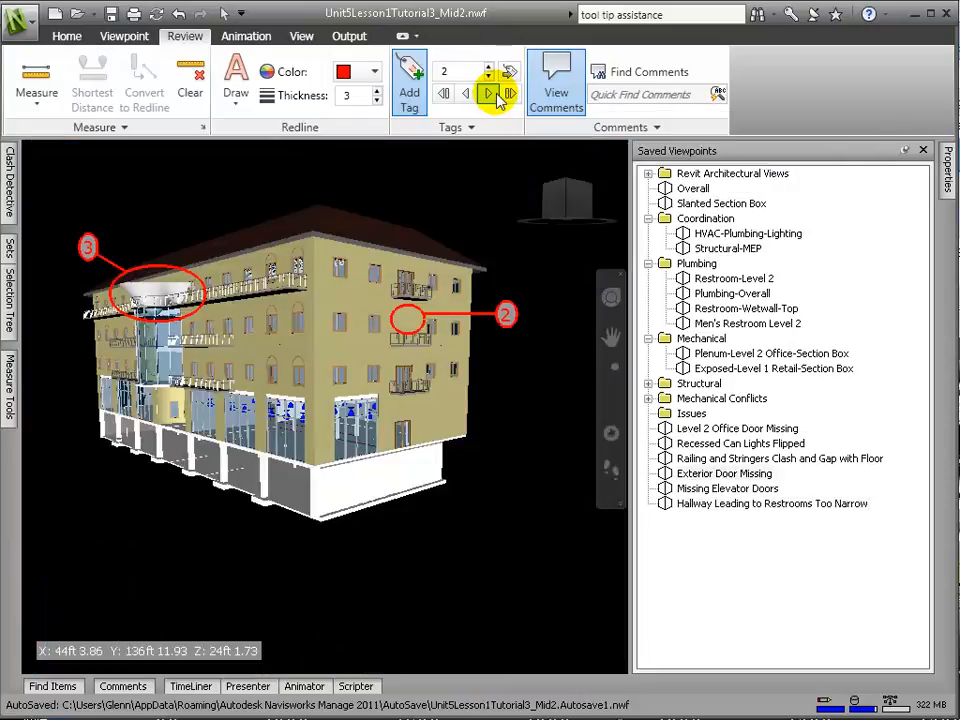
left_click(486, 67)
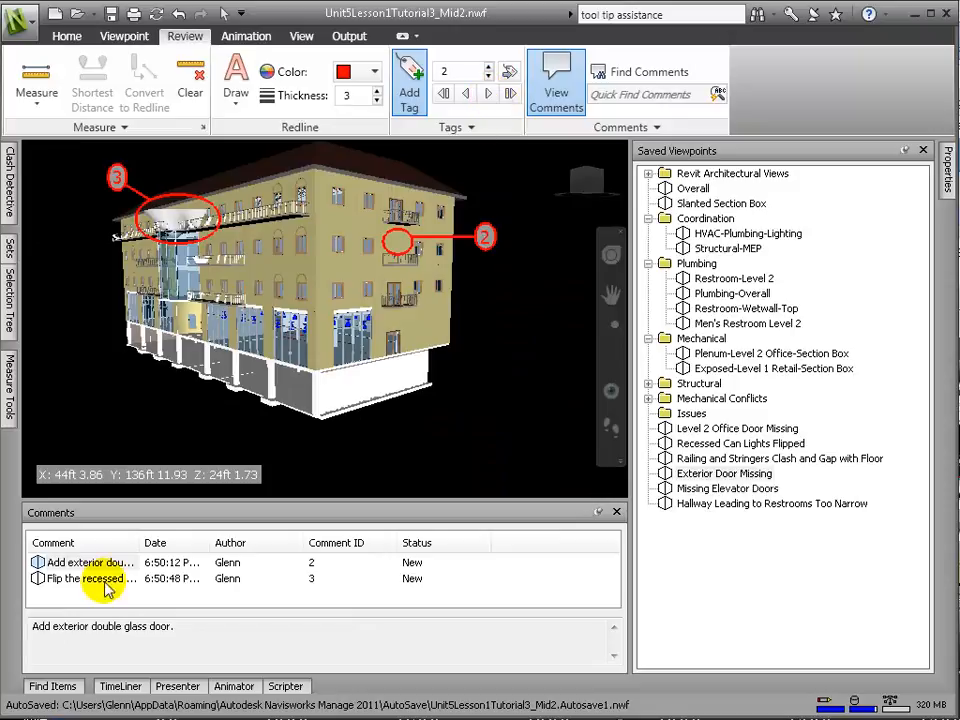
left_click(110, 562)
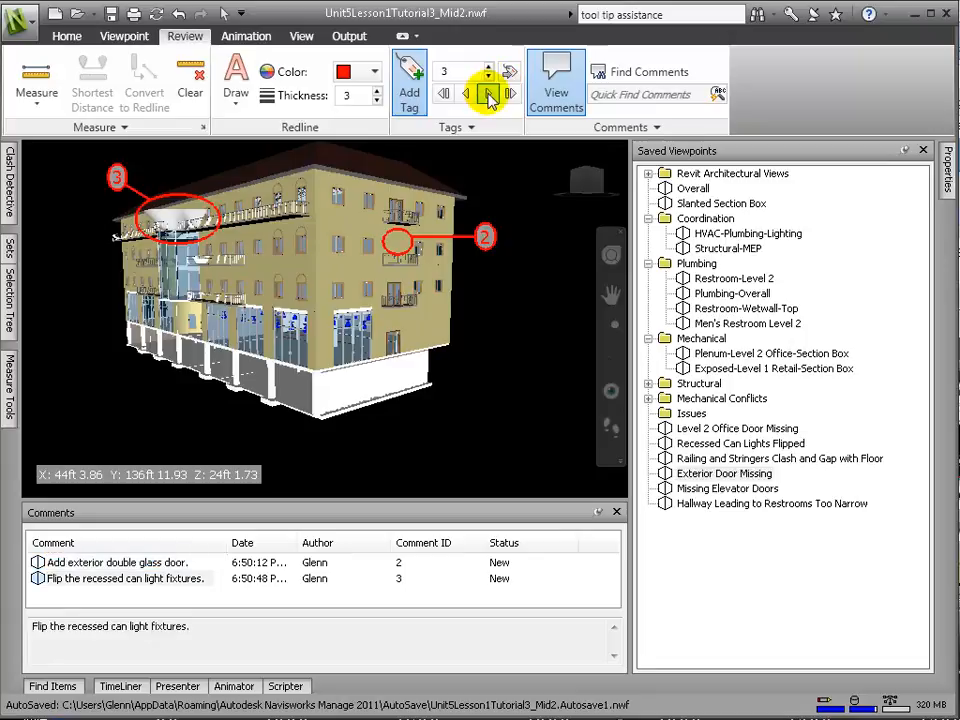
Advance through the remaining tags to tag 6, then return to Level 2 Office Door Missing.
left_click(489, 93)
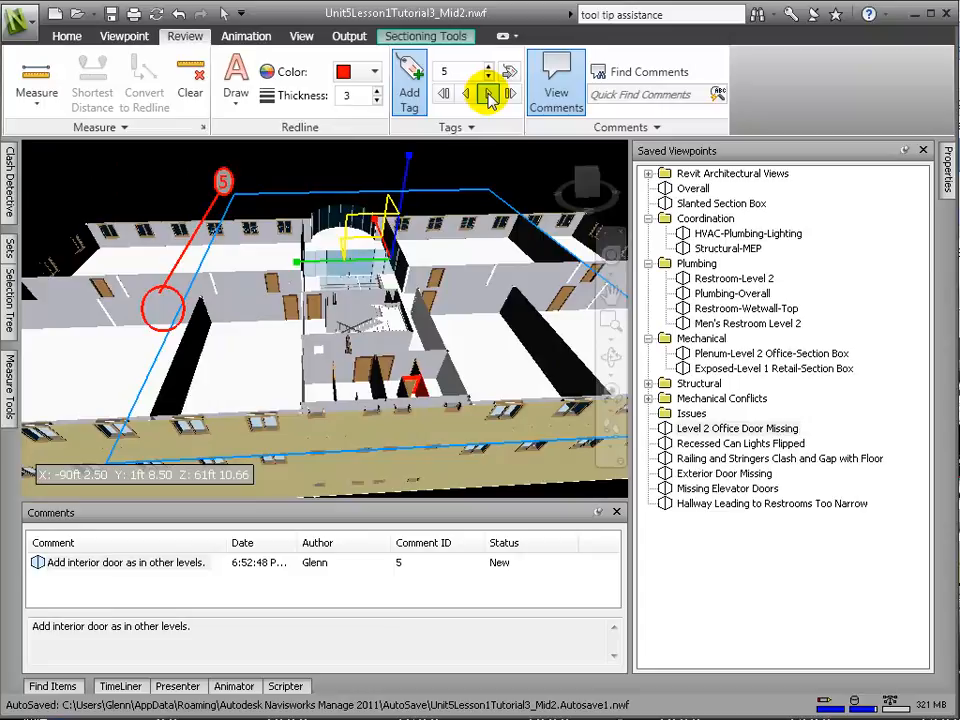
left_click(489, 92)
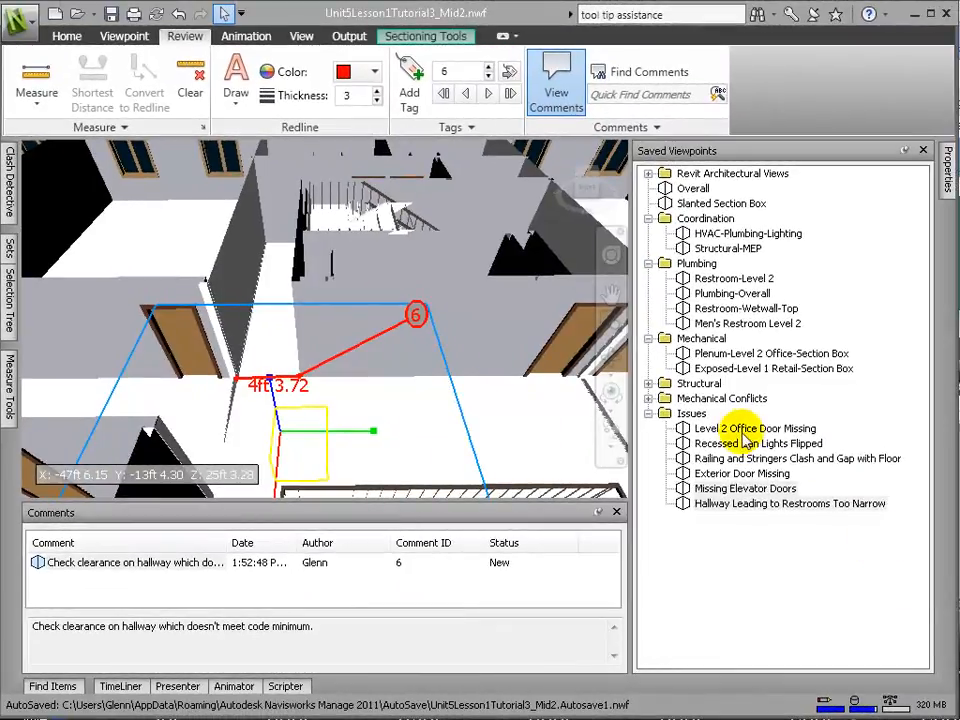
left_click(755, 428)
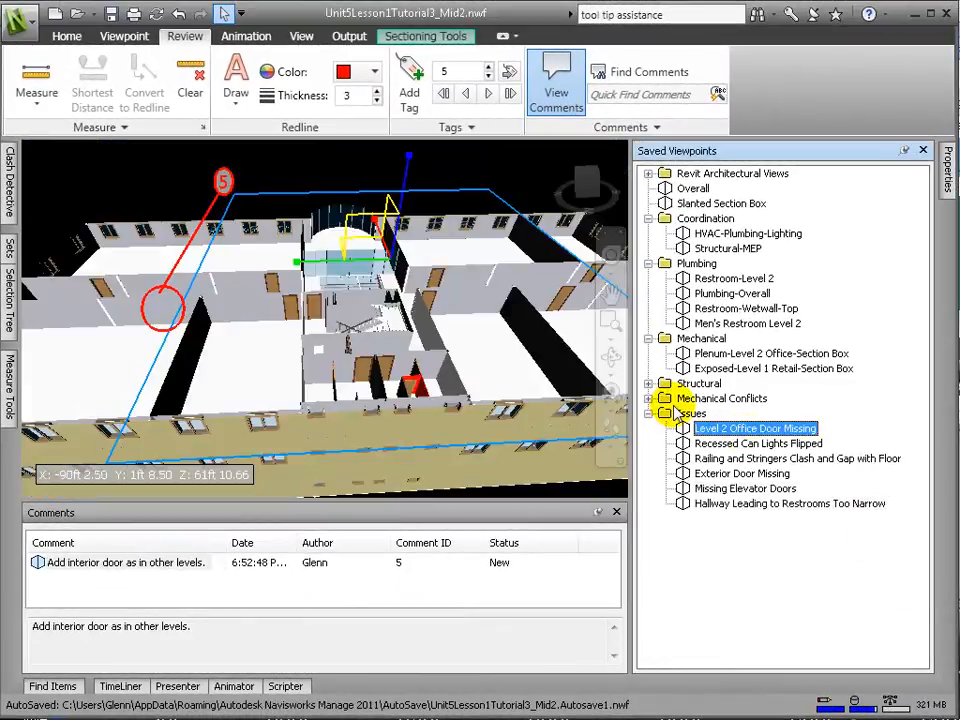